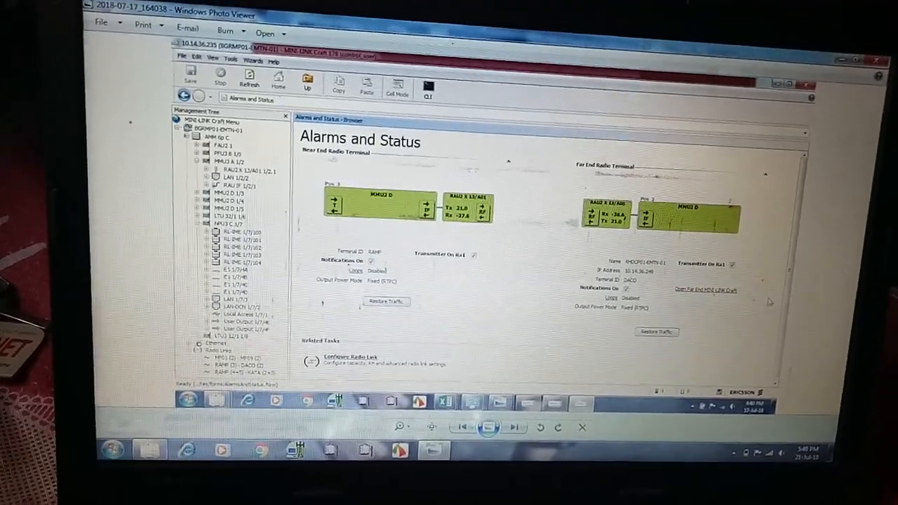
Step: Show the Configure Radio Link page for the near-end and far-end terminals
click(348, 358)
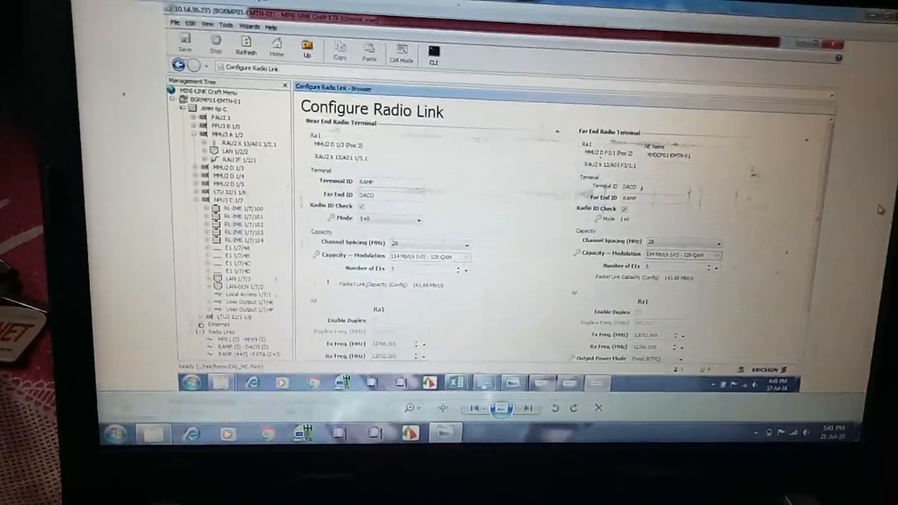
Step: Show the Ethernet Overview with switch port status and speeds via the Management Tree
scroll(down, 3)
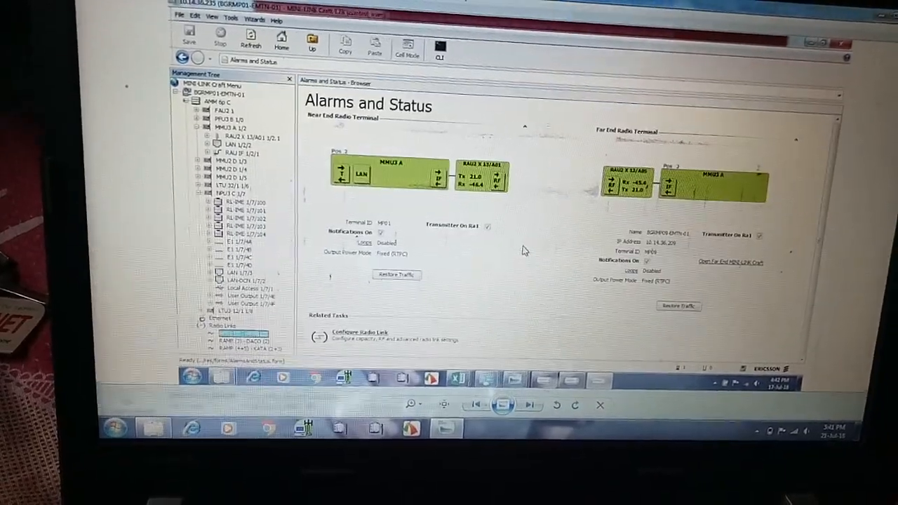
click(362, 332)
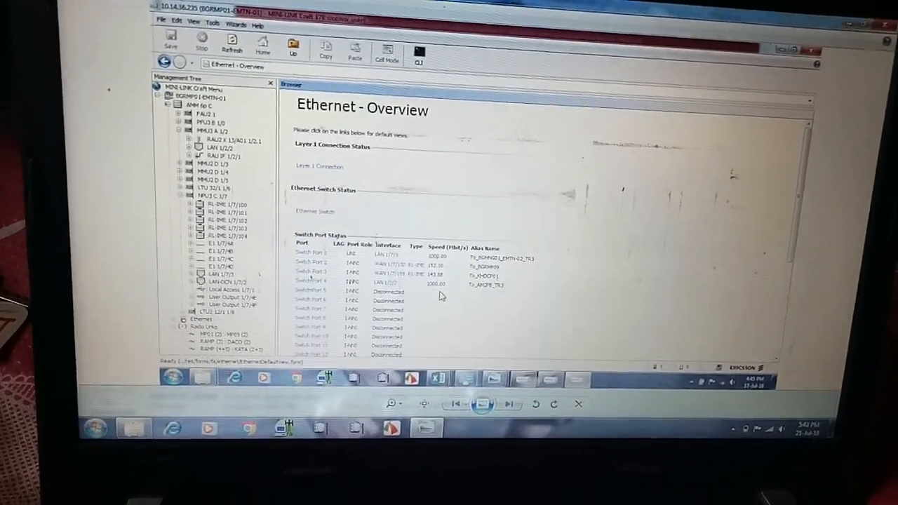
Step: Show Configure Rapid Spanning Tree for the Ethernet switch with bridge settings and port table
scroll(down, 3)
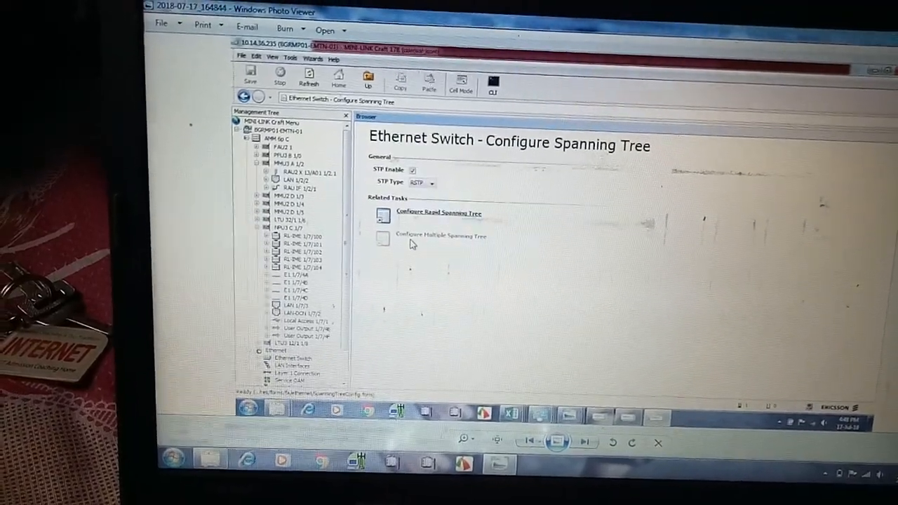
click(437, 213)
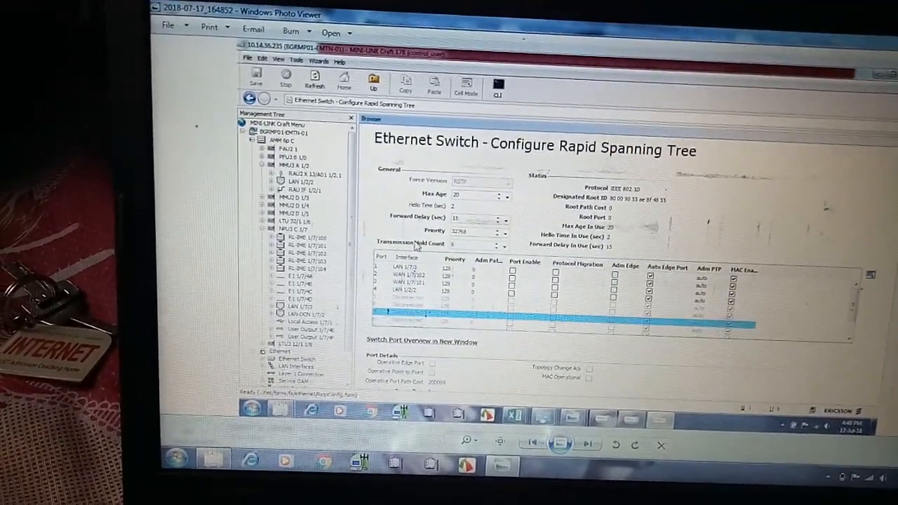